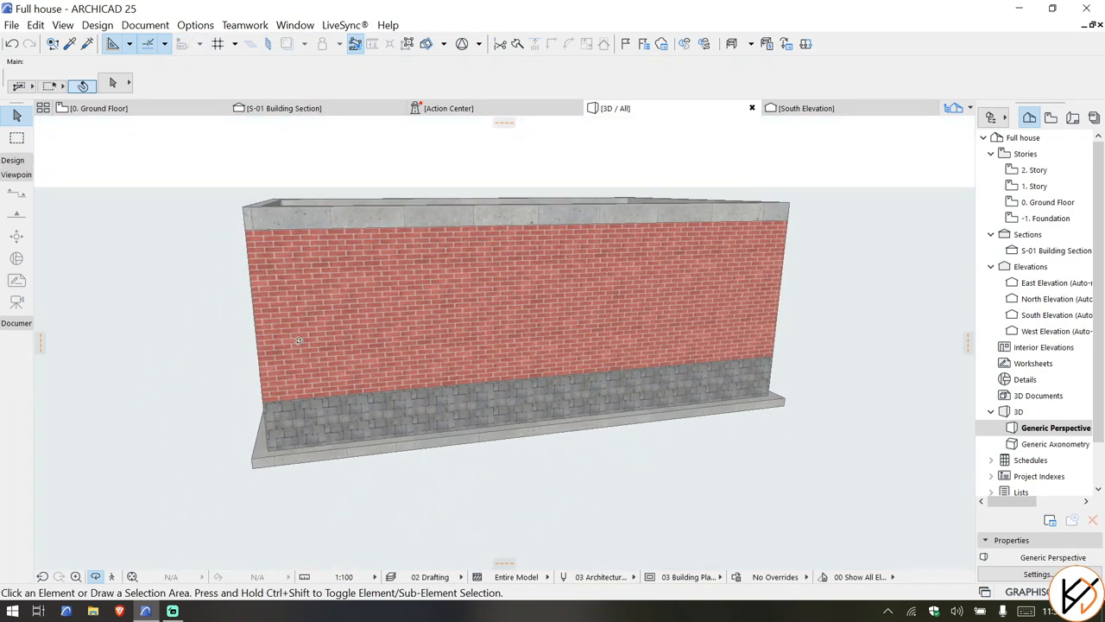
Step: Switch to the 0. Ground Floor plan, activate the Slab tool, and open Element Attributes
{"action": "left_click", "coordinate": [99, 108]}
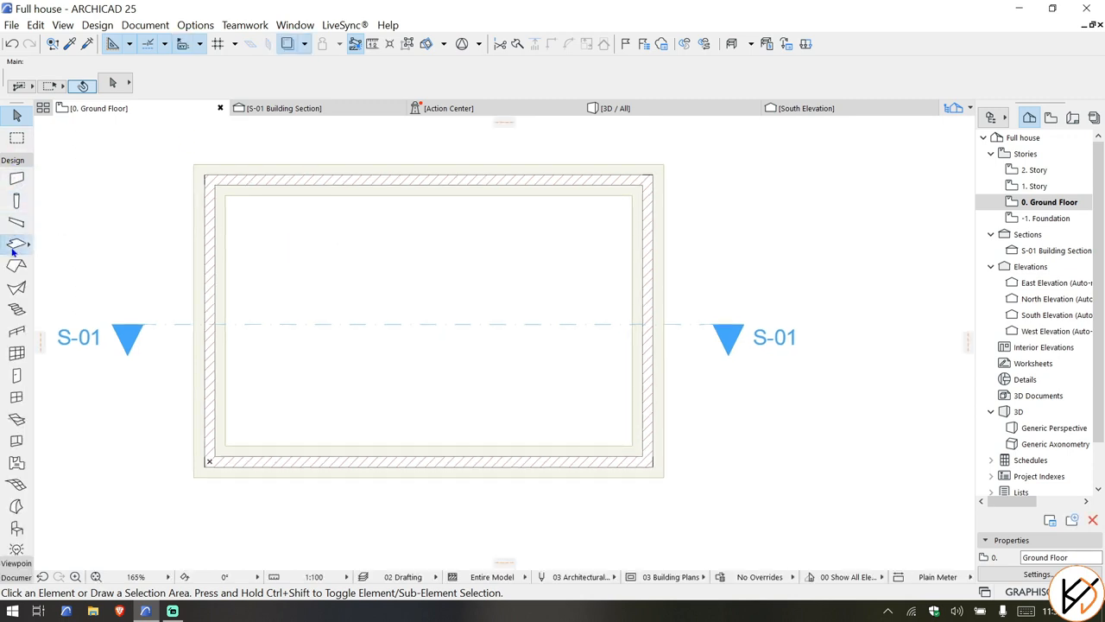
{"action": "left_click", "coordinate": [12, 241]}
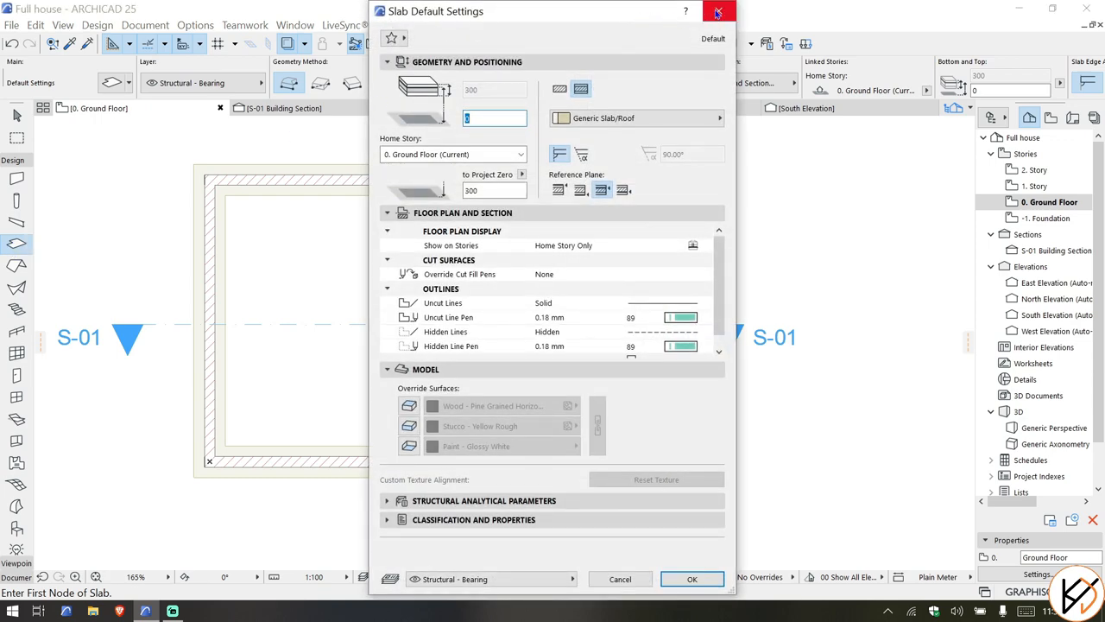
{"action": "left_click", "coordinate": [245, 24]}
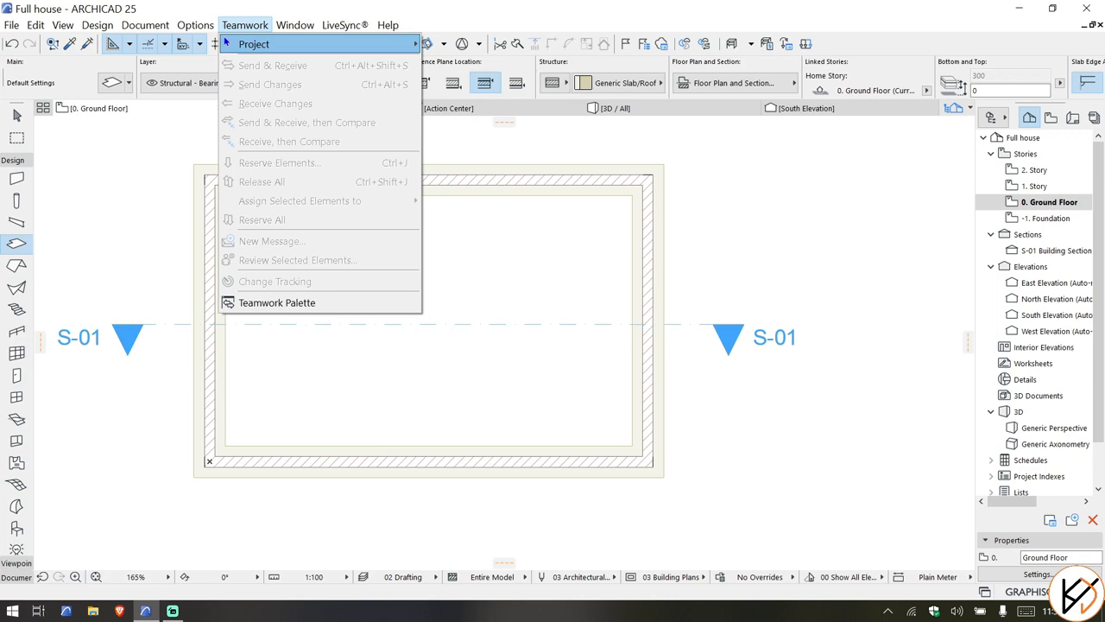
{"action": "left_click", "coordinate": [198, 24]}
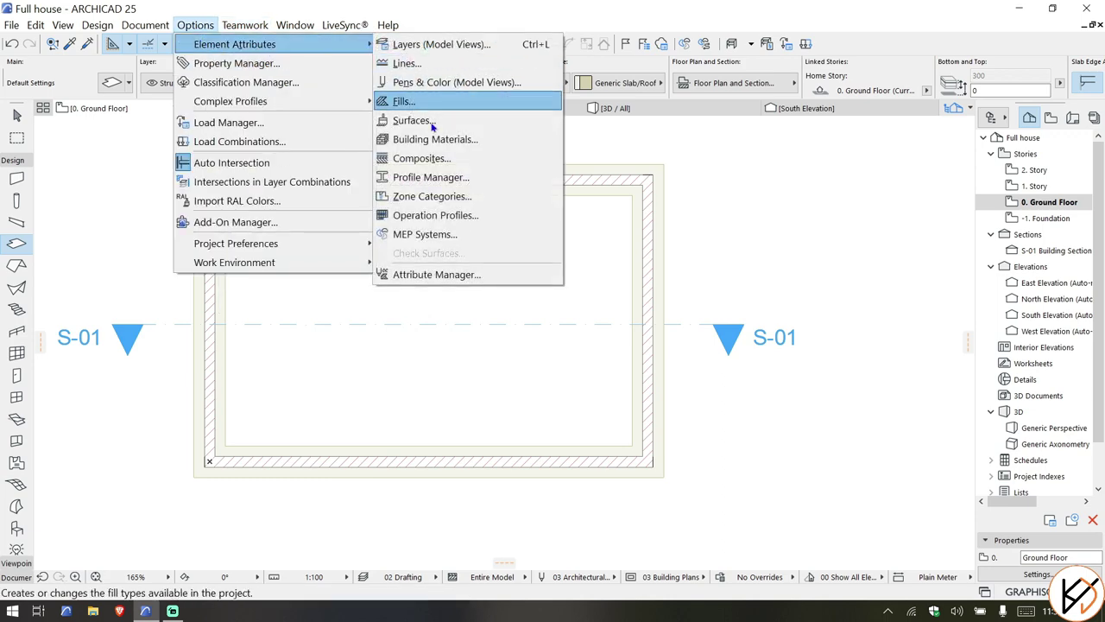
Step: In Composites, select the Concrete Floor Insulated with 10mm Tile composite
{"action": "left_click", "coordinate": [419, 158]}
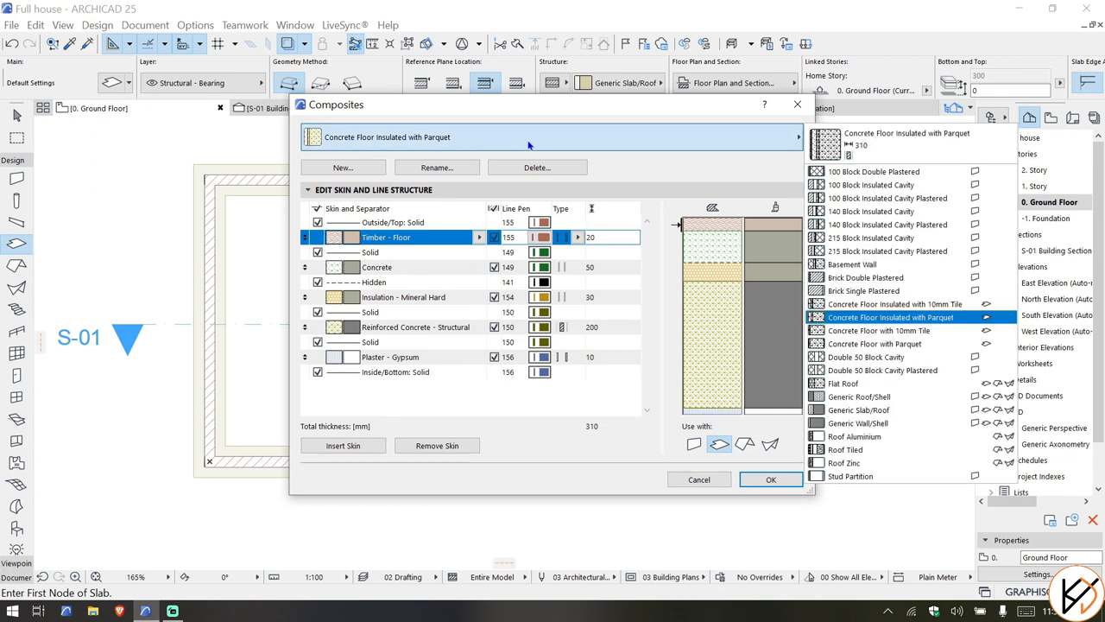
{"action": "left_click", "coordinate": [869, 184]}
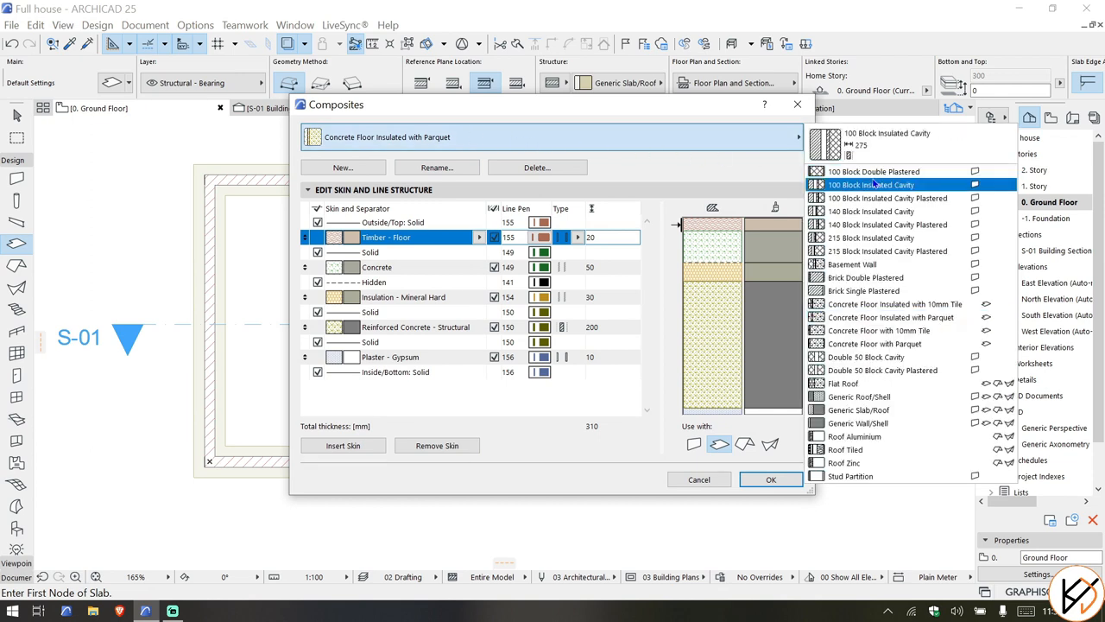
{"action": "left_click", "coordinate": [867, 277]}
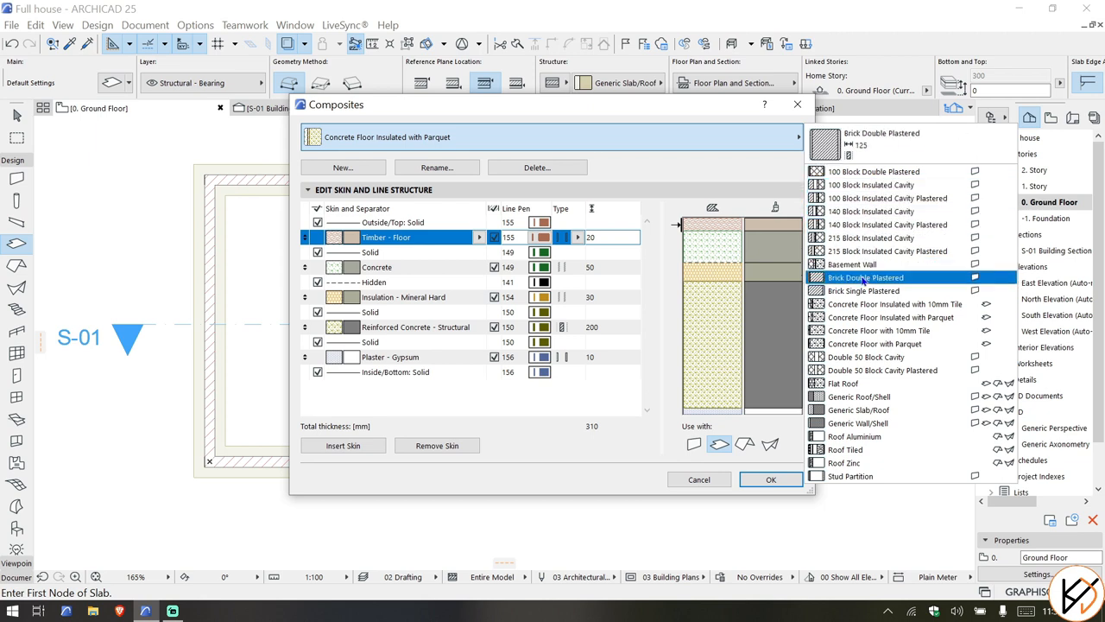
{"action": "left_click", "coordinate": [892, 304]}
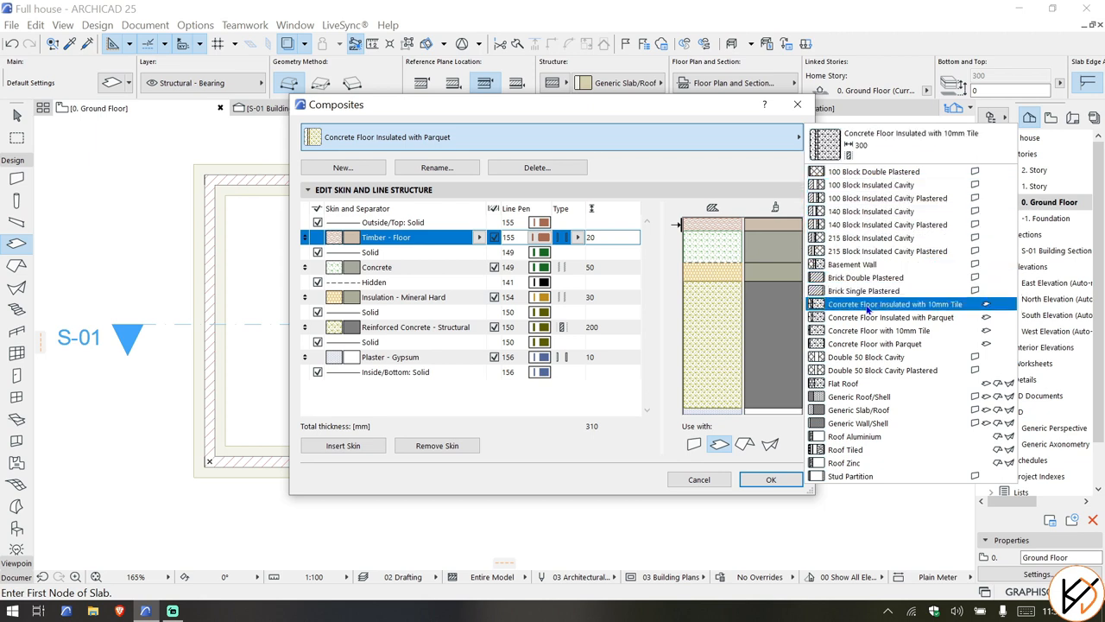
{"action": "left_click", "coordinate": [896, 303]}
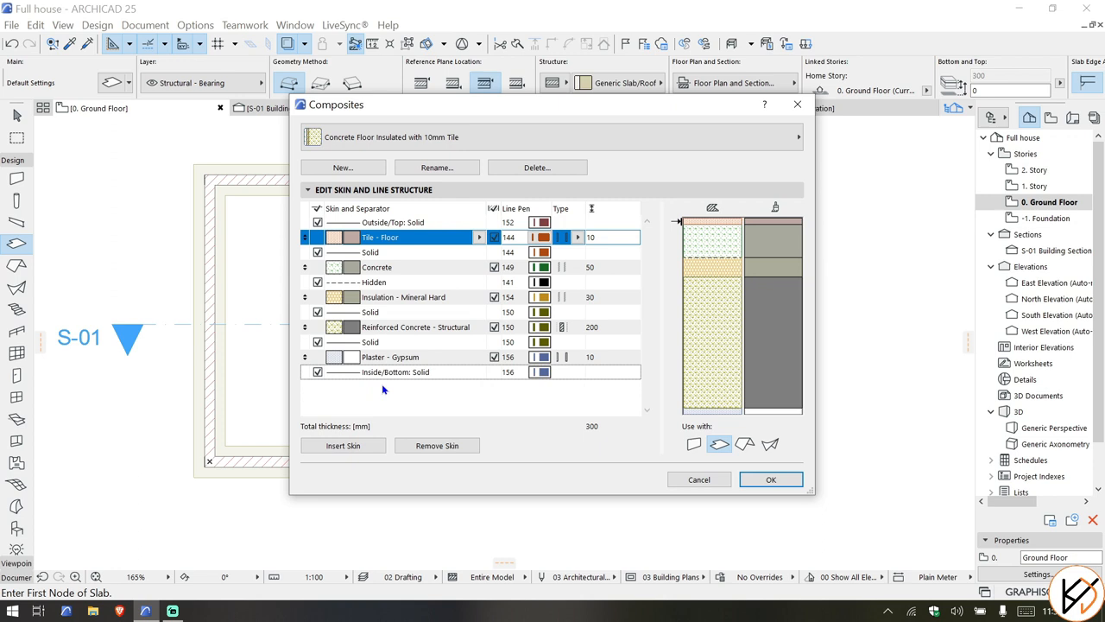
{"action": "mouse_move", "coordinate": [603, 431]}
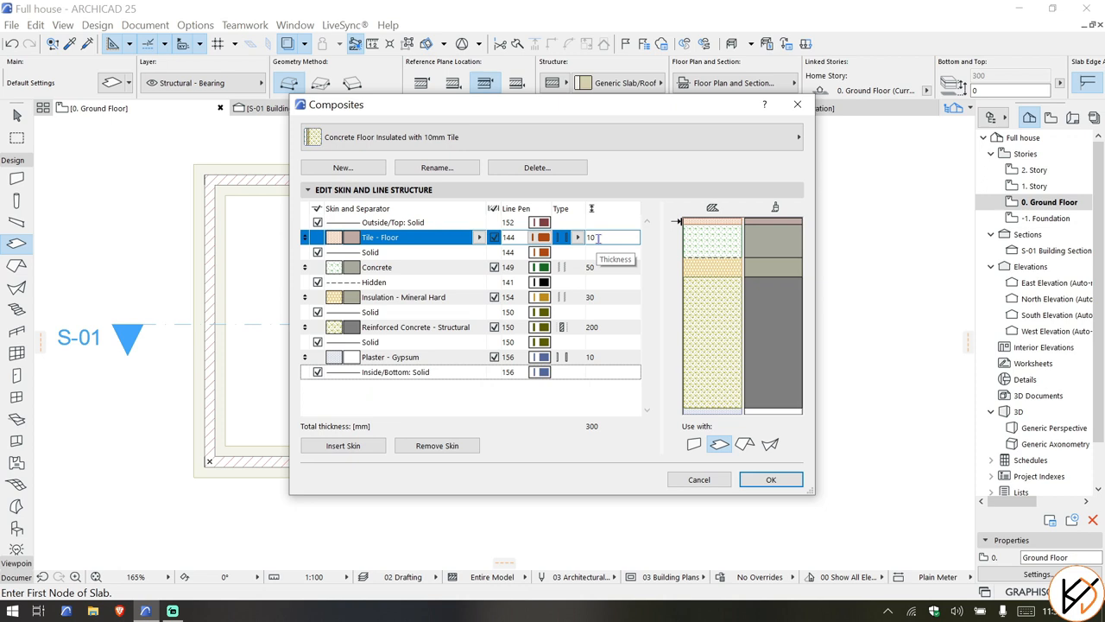
Step: Set tile 5, concrete 35, reinforced concrete 150, and remove the insulation skin
{"action": "type", "text": "5"}
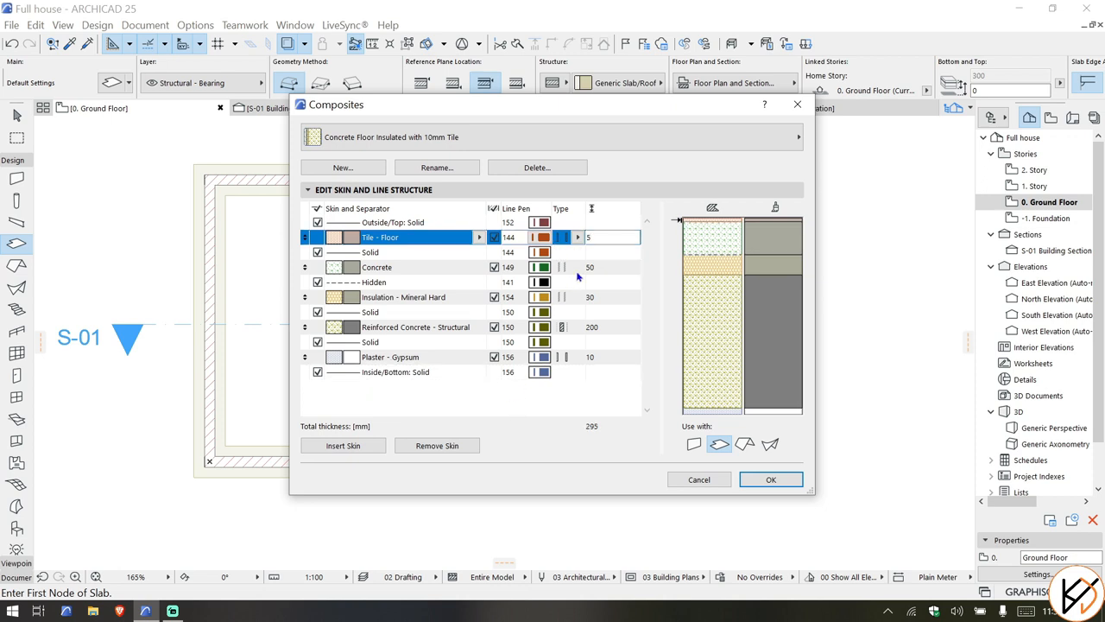
{"action": "left_click", "coordinate": [377, 266]}
{"action": "type", "text": "15"}
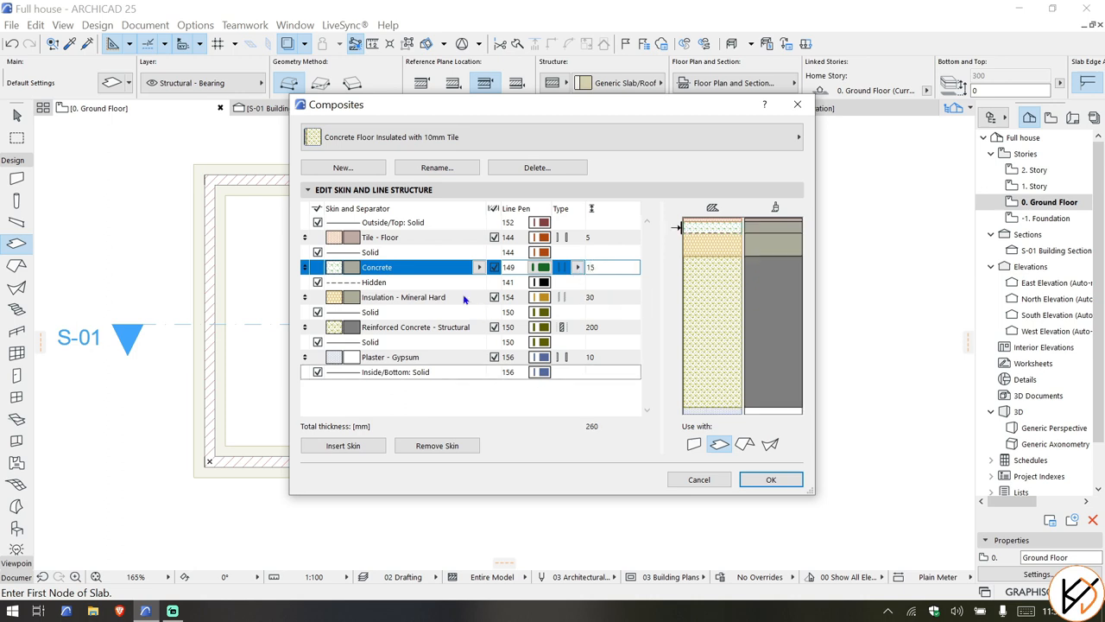
{"action": "left_click", "coordinate": [403, 297]}
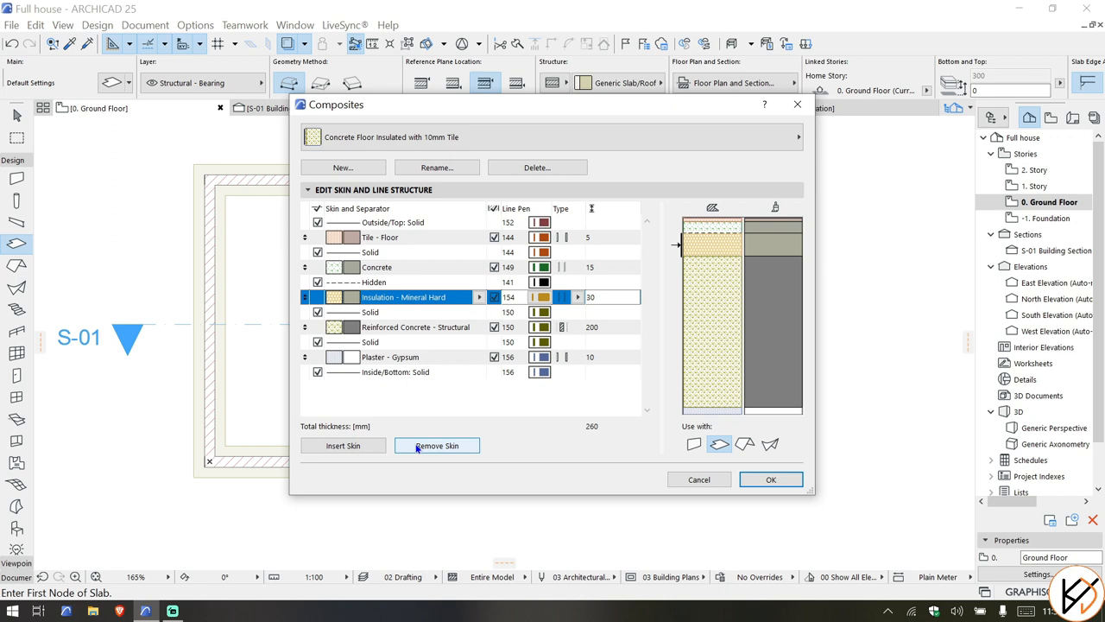
{"action": "left_click", "coordinate": [437, 445]}
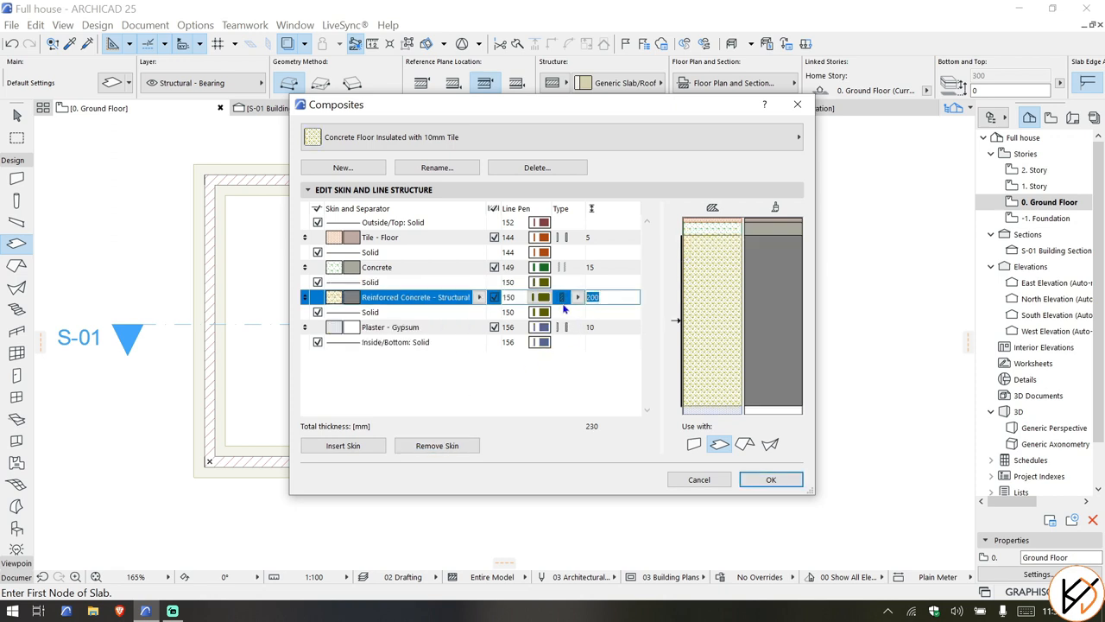
{"action": "type", "text": "150"}
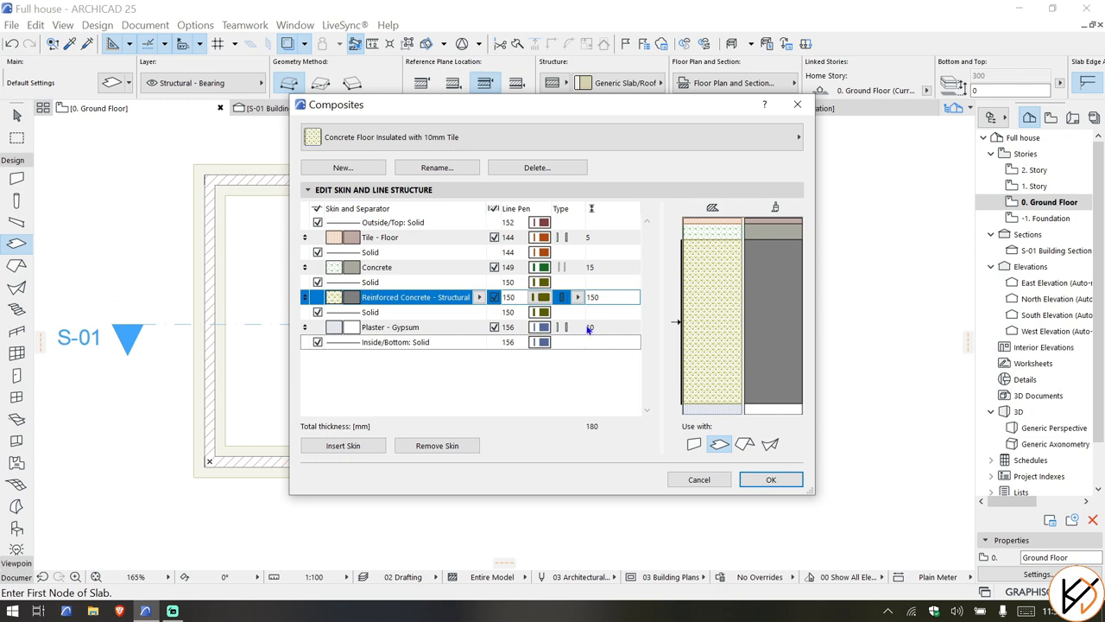
{"action": "left_click", "coordinate": [376, 267]}
{"action": "type", "text": "35"}
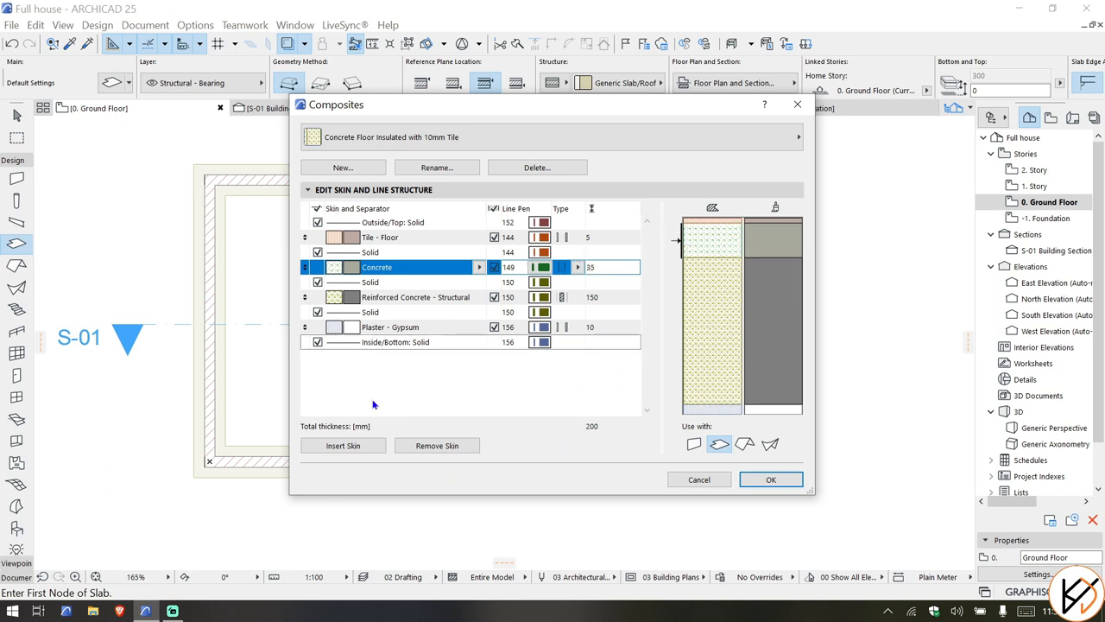
{"action": "mouse_move", "coordinate": [604, 437]}
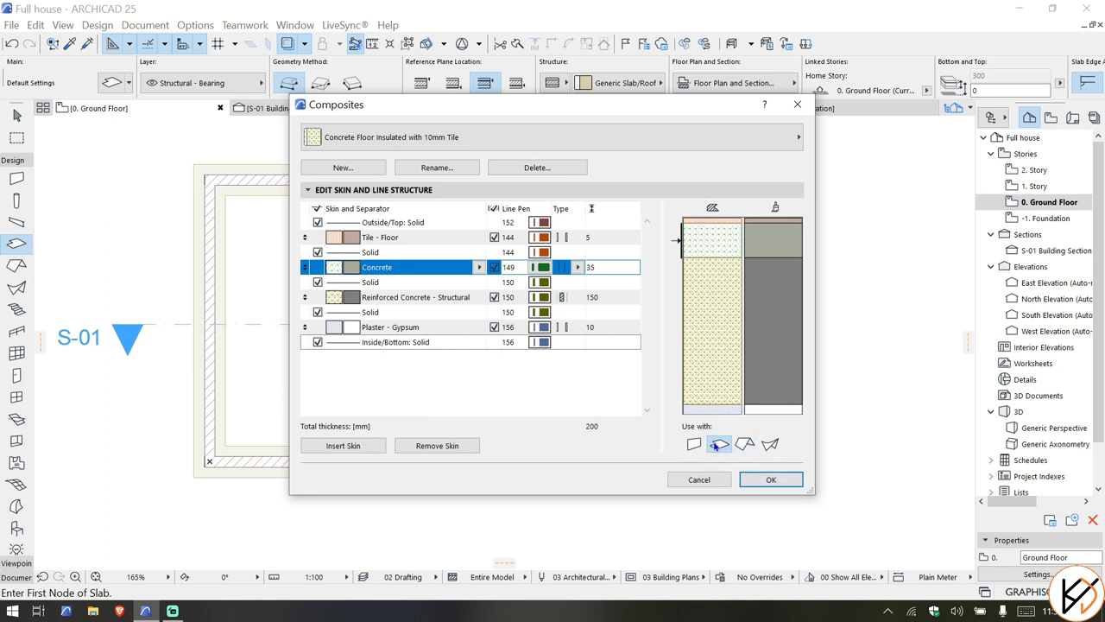
{"action": "left_click", "coordinate": [770, 479]}
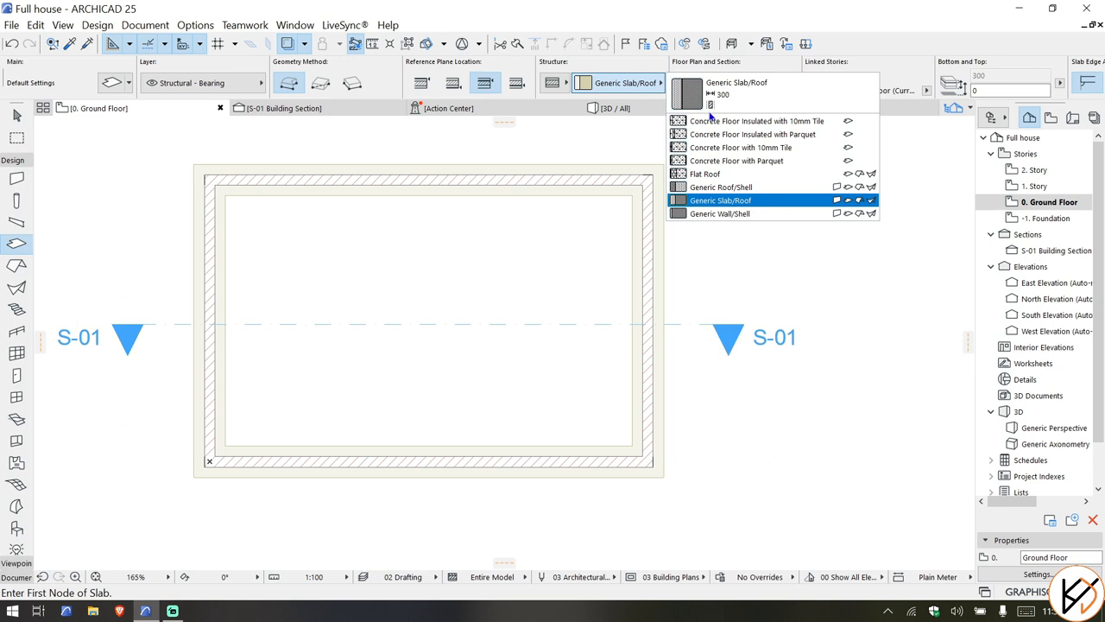
Step: Draw a slab between the walls using the 10mm Tile composite, then open section S-01
{"action": "left_click", "coordinate": [746, 121]}
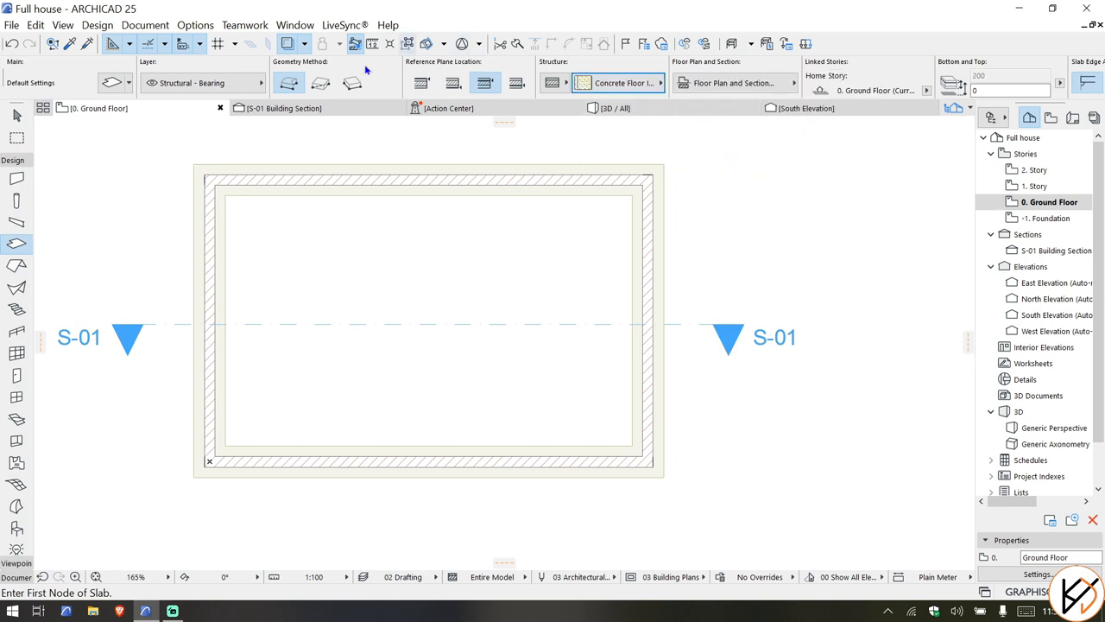
{"action": "left_click", "coordinate": [320, 82]}
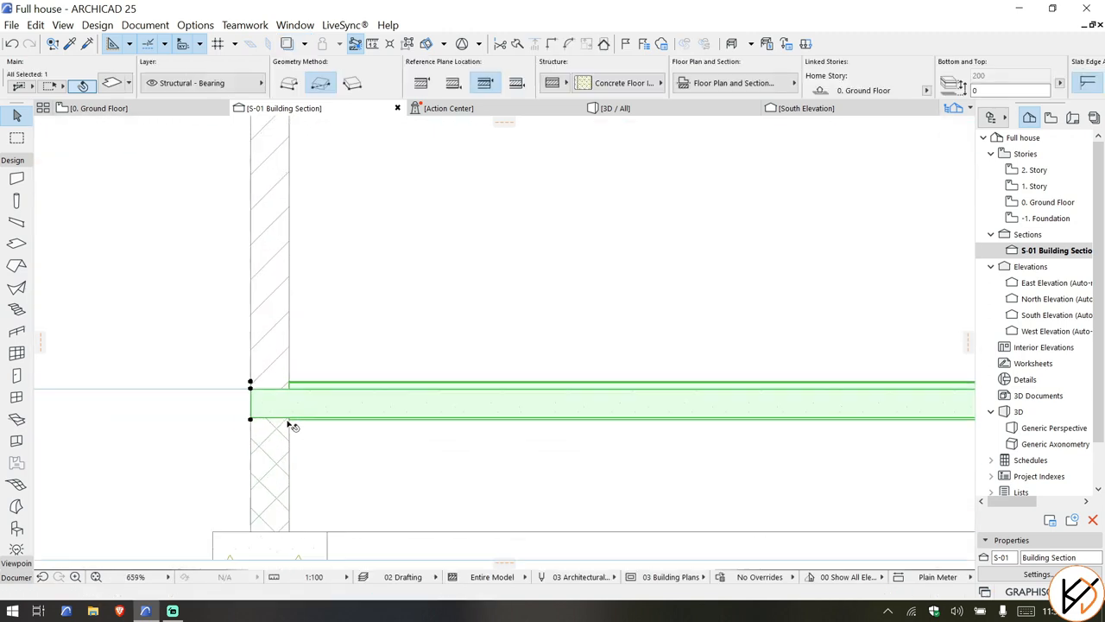
{"action": "scroll", "scroll_direction": "down", "scroll_amount": 3}
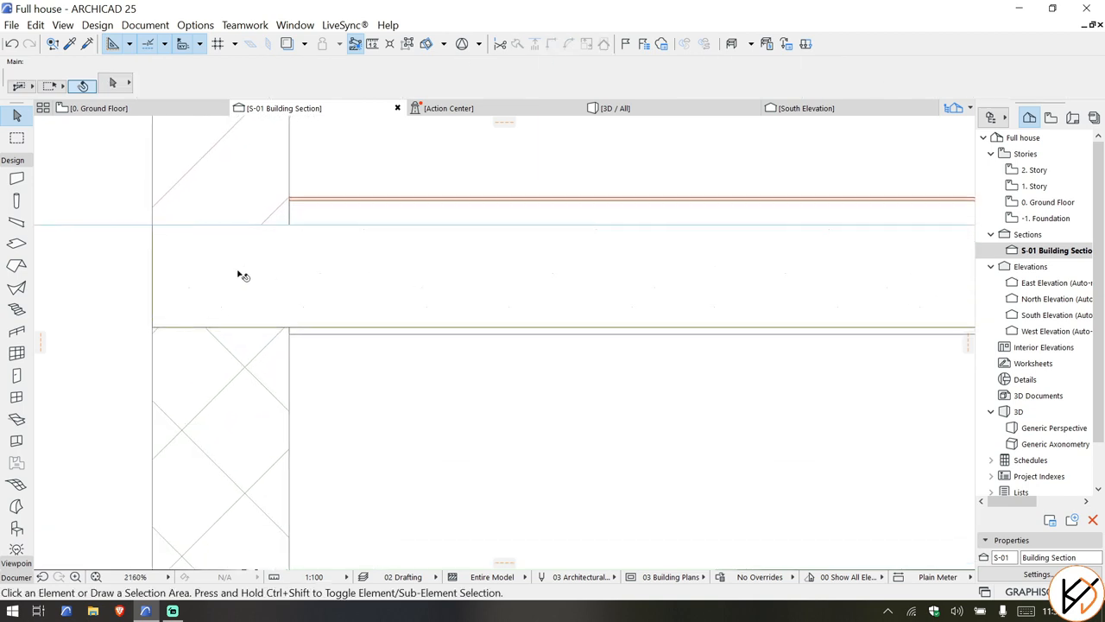
Step: Apply S-01 Section Settings model appearance pens, including the 0.25 mm cut fill foreground pen
{"action": "right_click", "coordinate": [243, 275]}
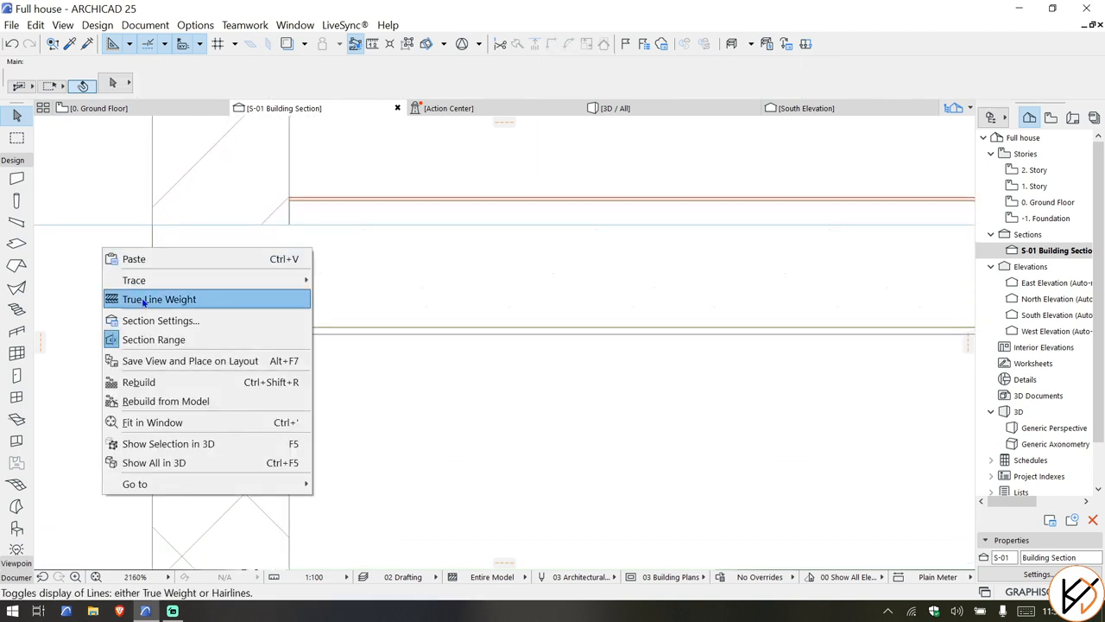
{"action": "left_click", "coordinate": [160, 299]}
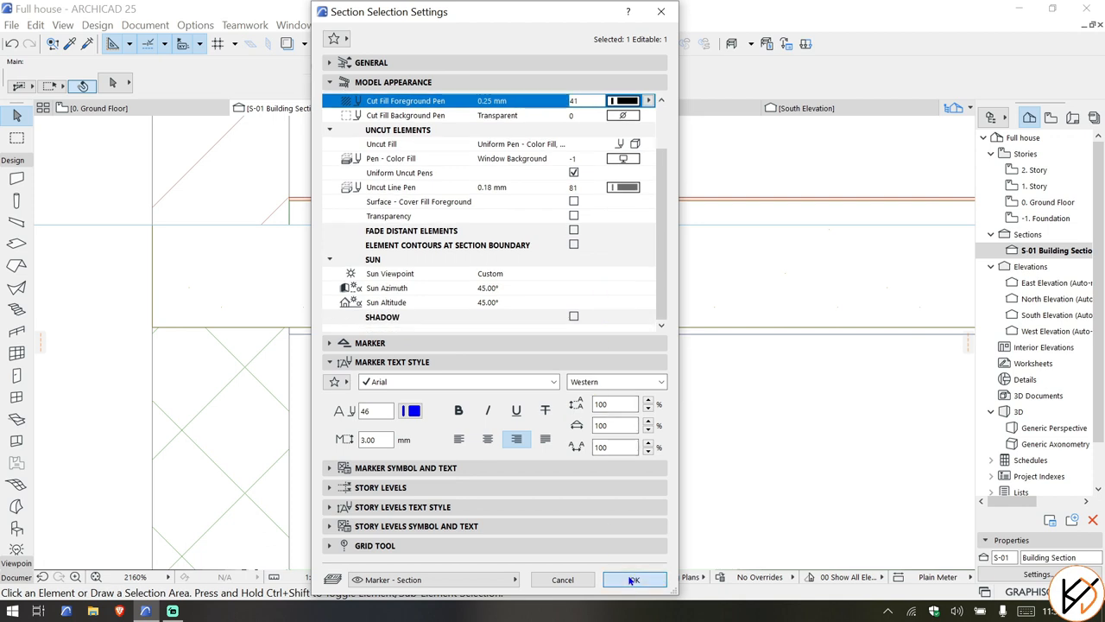
{"action": "left_click", "coordinate": [633, 579]}
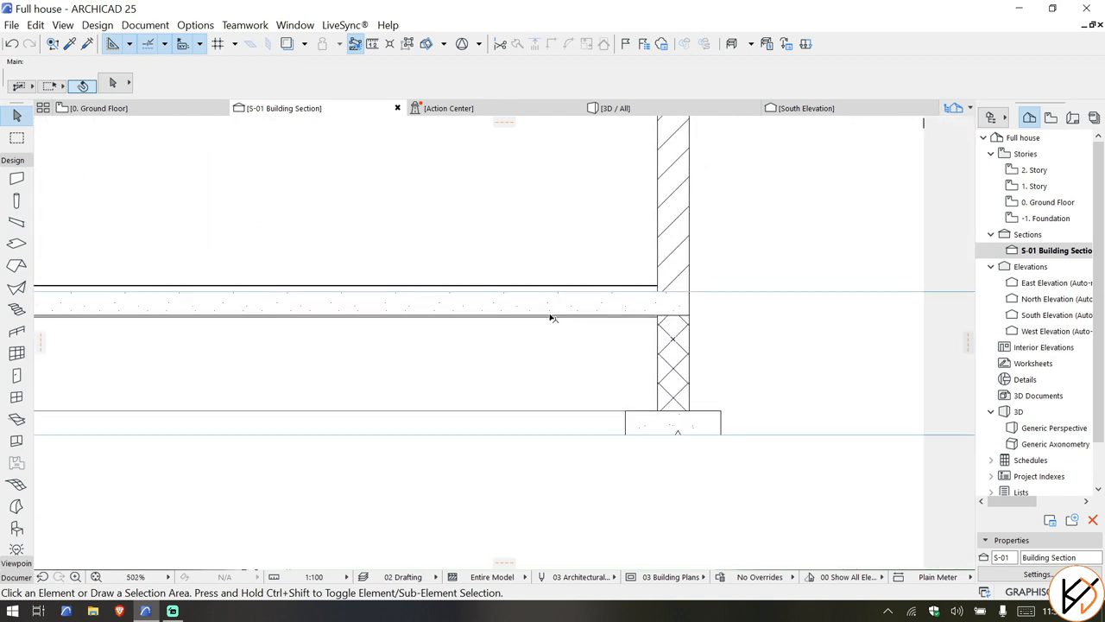
Step: Duplicate the slab composite as 'Rcc Floor Insulated with 10mm Tile' and remove the plaster skin
{"action": "right_click", "coordinate": [550, 317]}
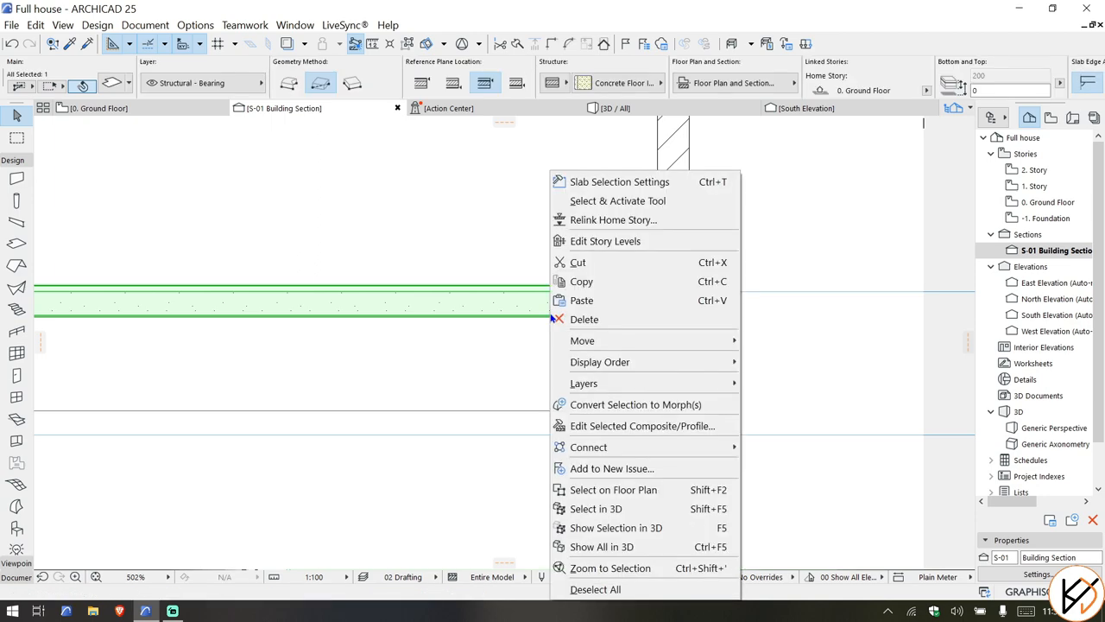
{"action": "left_click", "coordinate": [639, 426]}
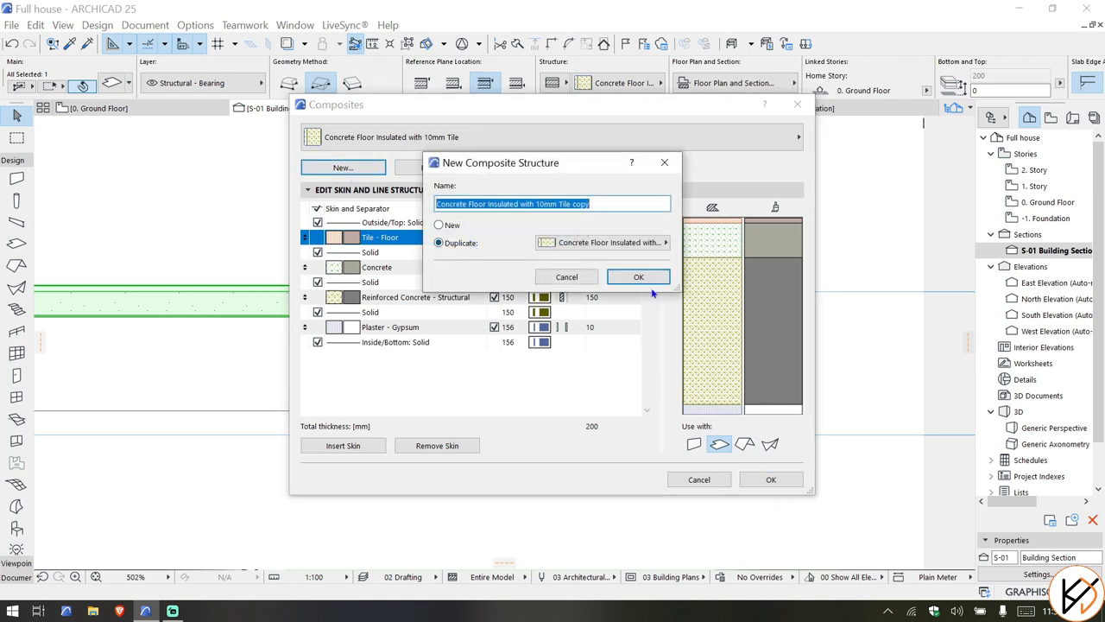
{"action": "left_click", "coordinate": [637, 276]}
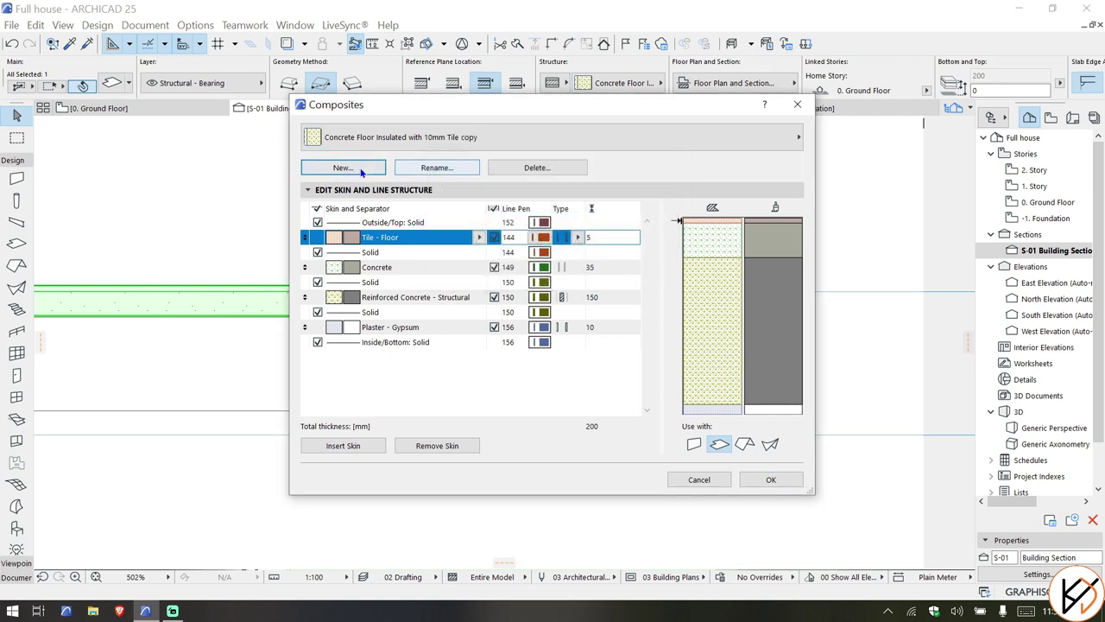
{"action": "left_click", "coordinate": [437, 167]}
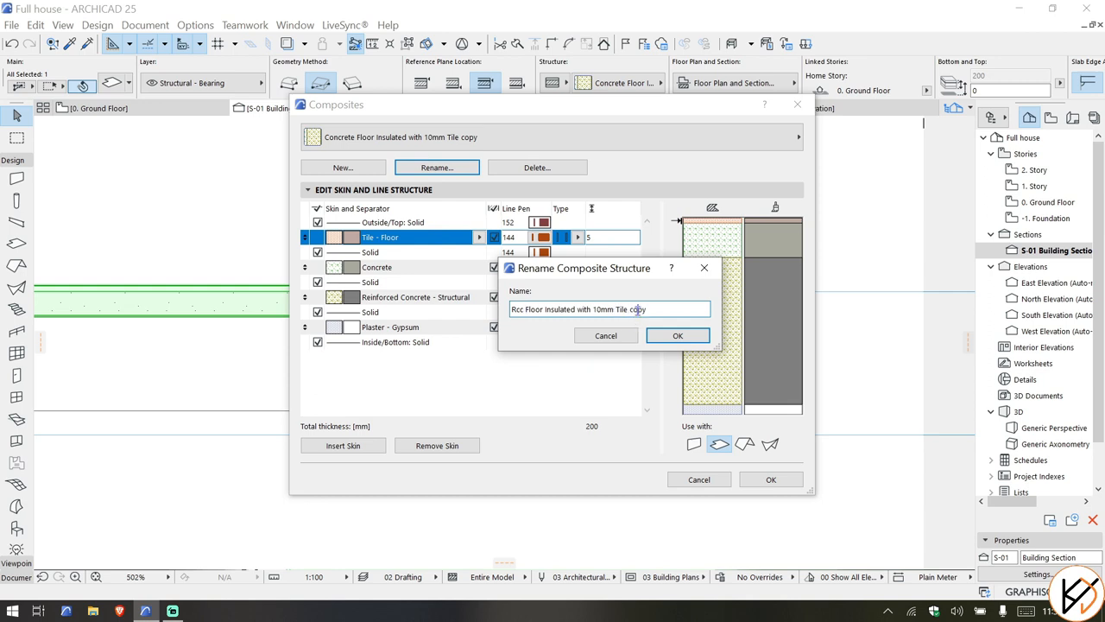
{"action": "key", "text": "BackSpace"}
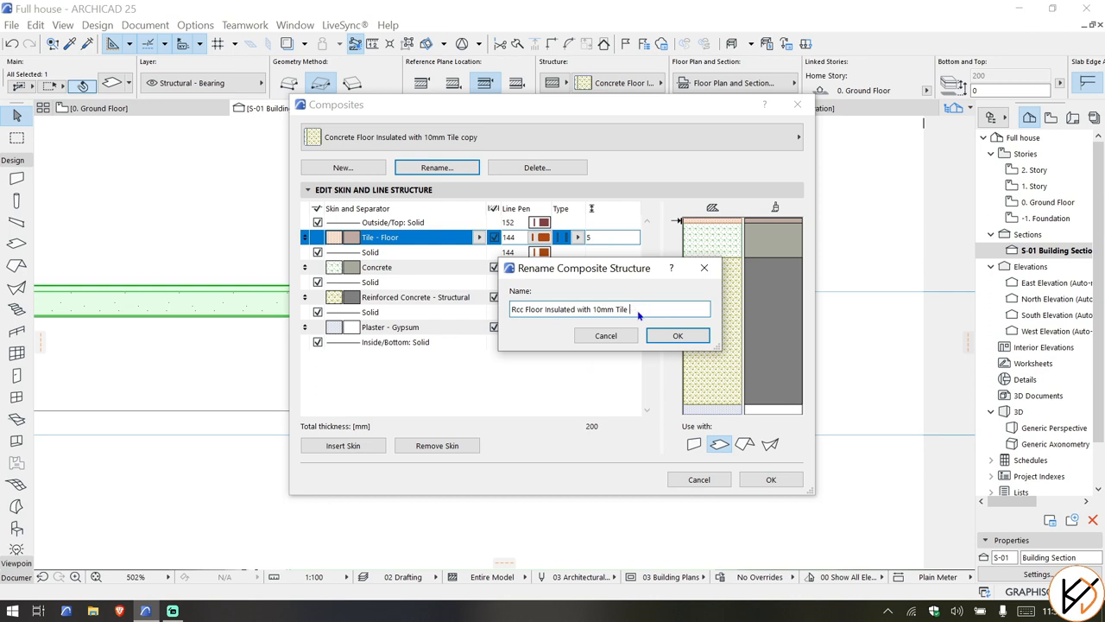
{"action": "left_click", "coordinate": [677, 335]}
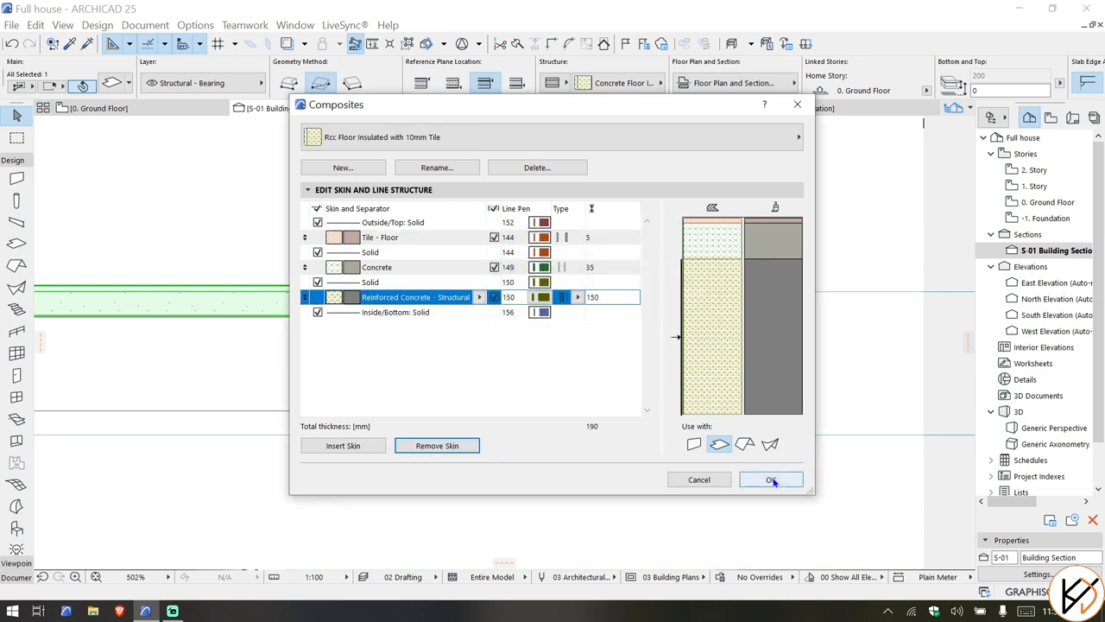
{"action": "left_click", "coordinate": [770, 479]}
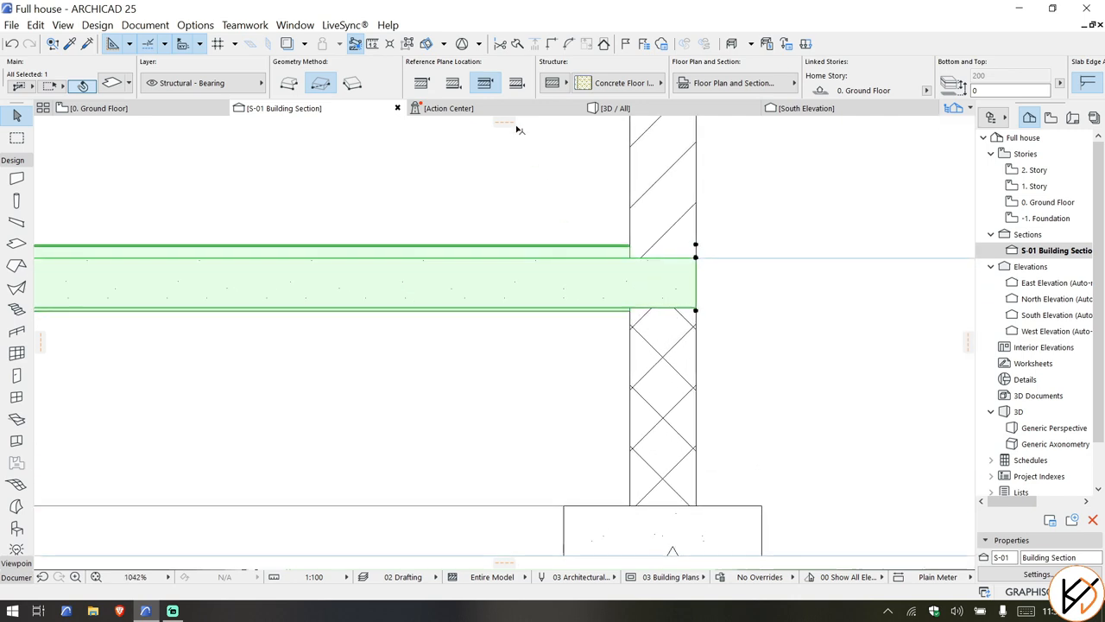
Step: Assign Rcc Floor Insulated with 10mm Tile to the slab and review its 190 mm skins
{"action": "left_click", "coordinate": [633, 82]}
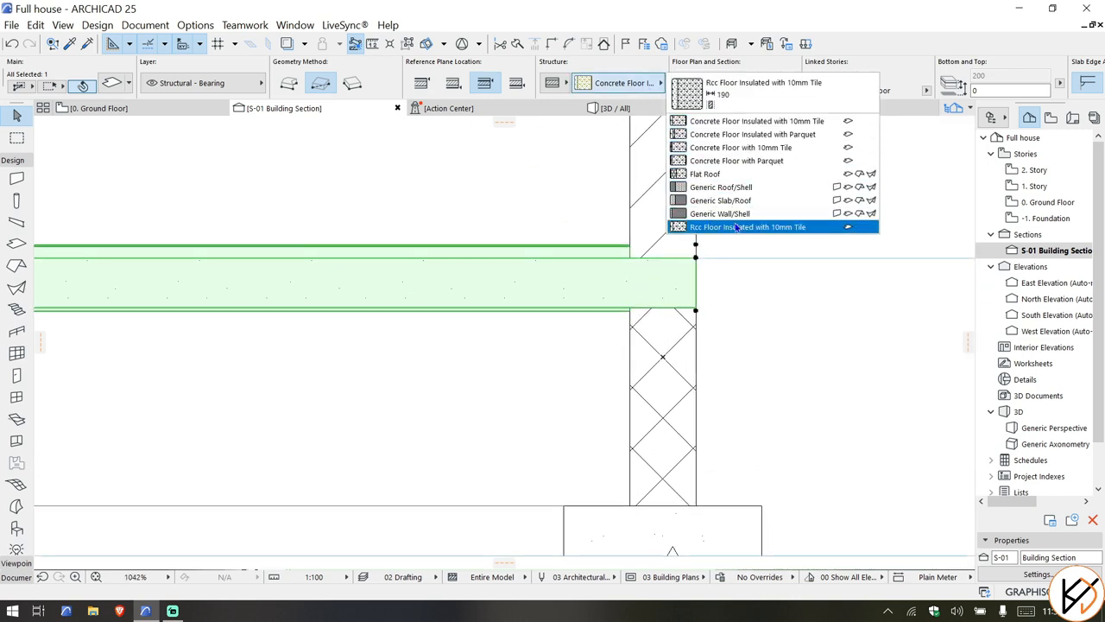
{"action": "left_click", "coordinate": [747, 227]}
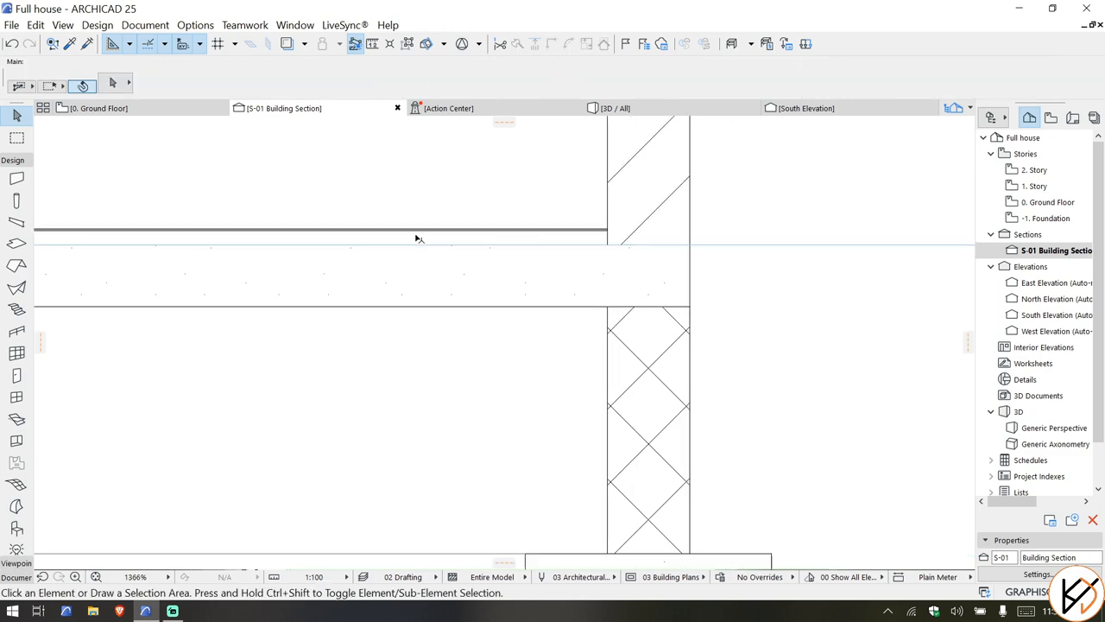
{"action": "right_click", "coordinate": [419, 240]}
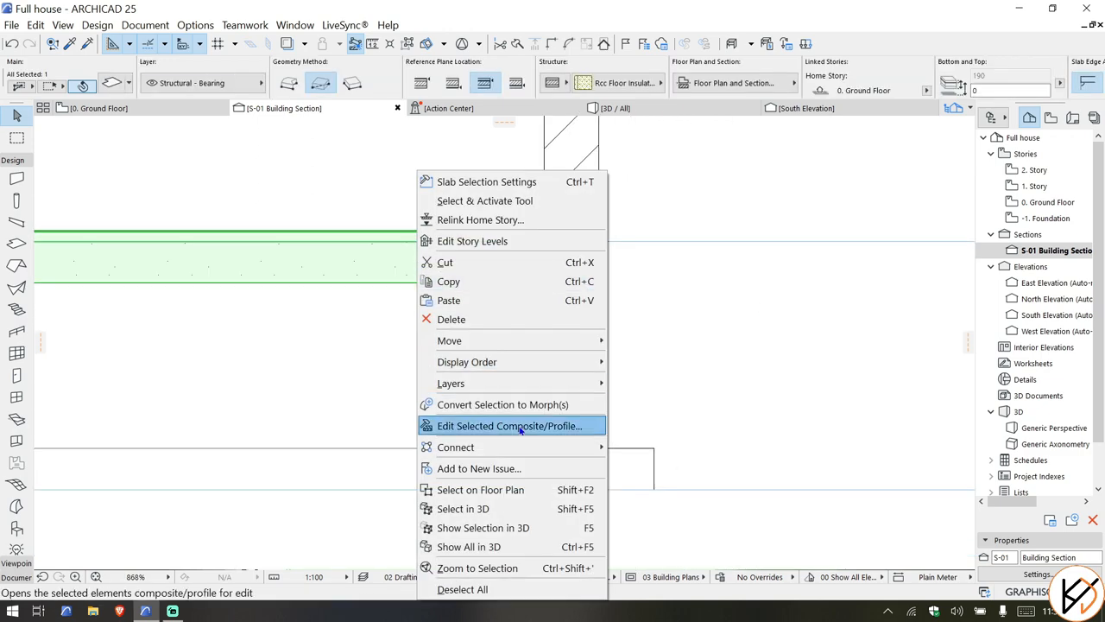
{"action": "left_click", "coordinate": [510, 426]}
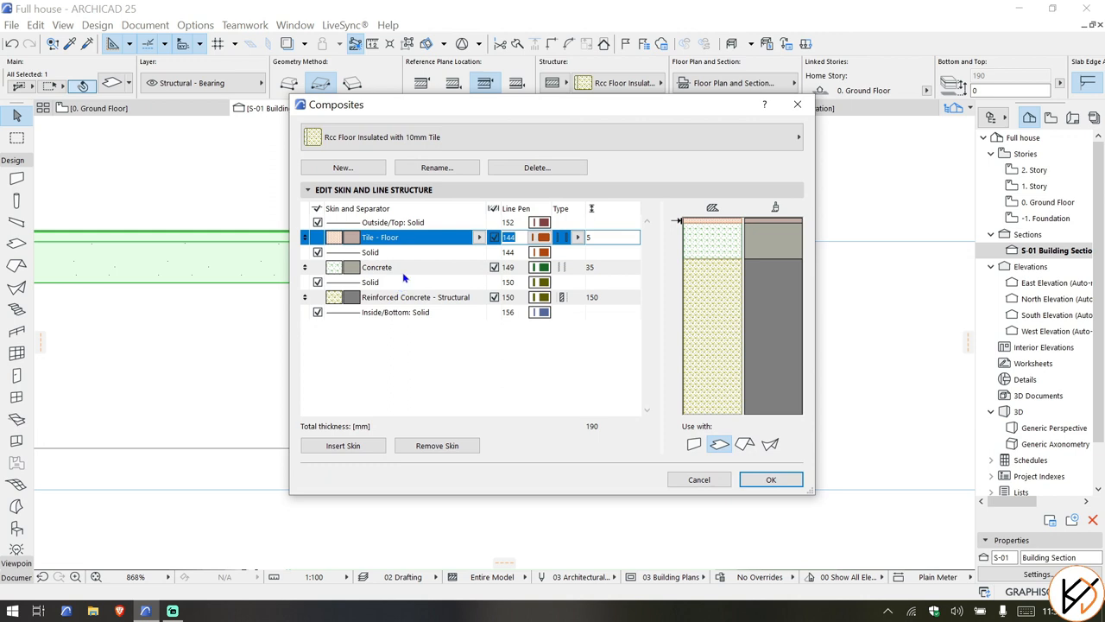
{"action": "left_click", "coordinate": [377, 267]}
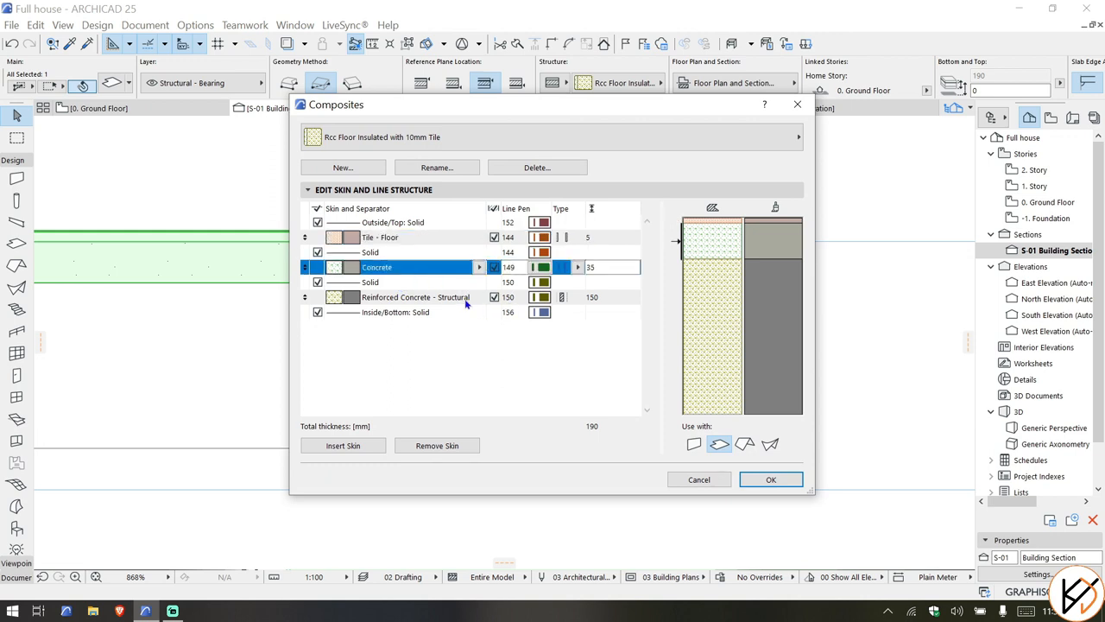
{"action": "mouse_move", "coordinate": [751, 485]}
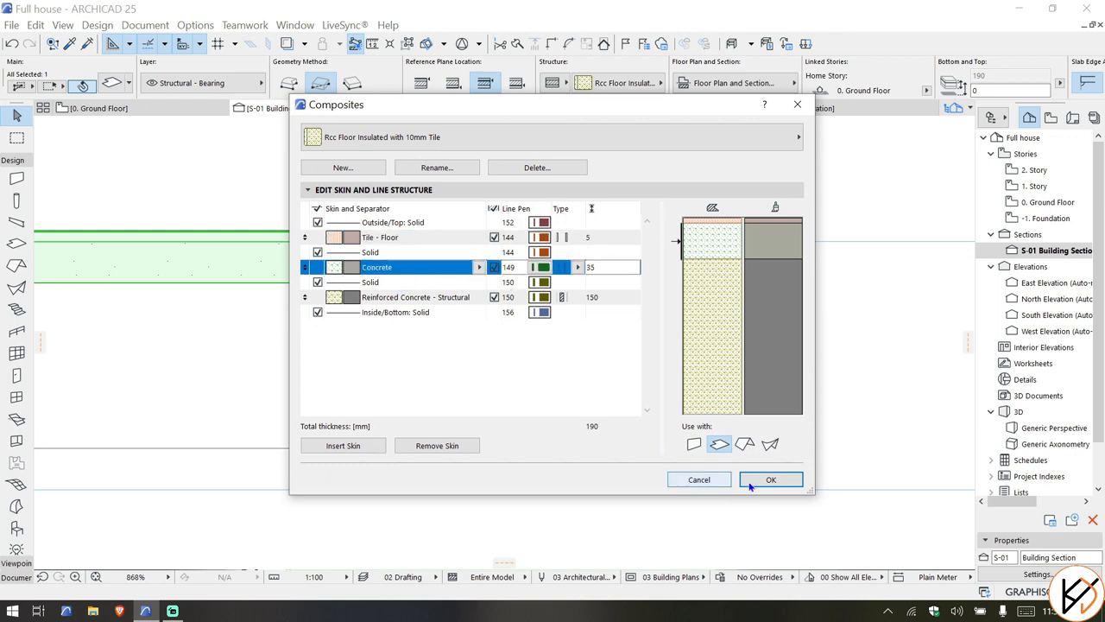
{"action": "left_click", "coordinate": [771, 479]}
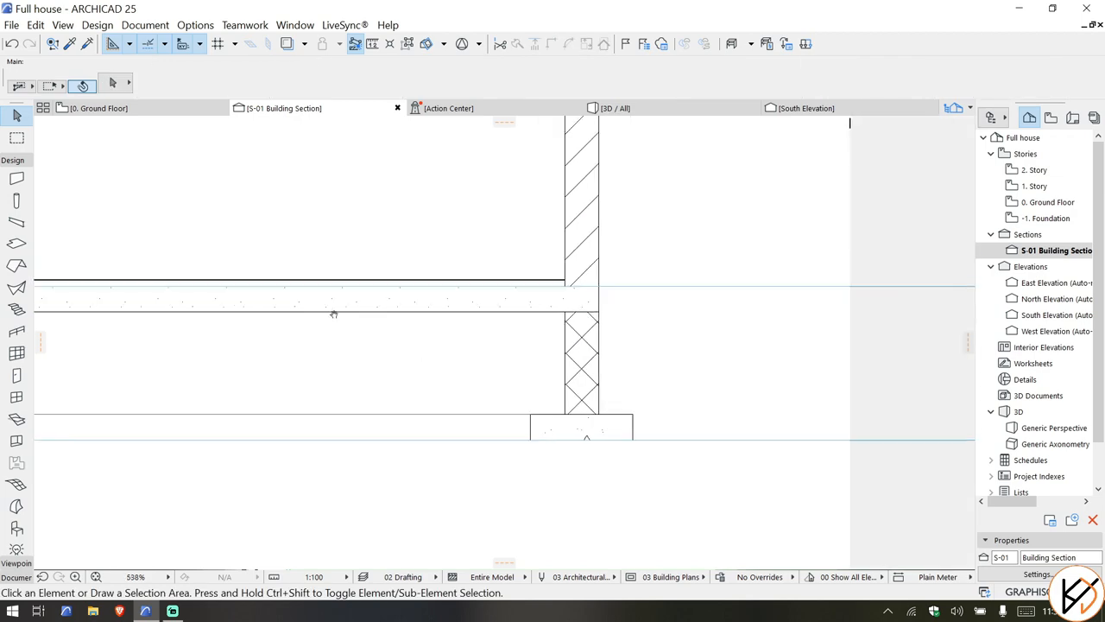
{"action": "left_click", "coordinate": [610, 108]}
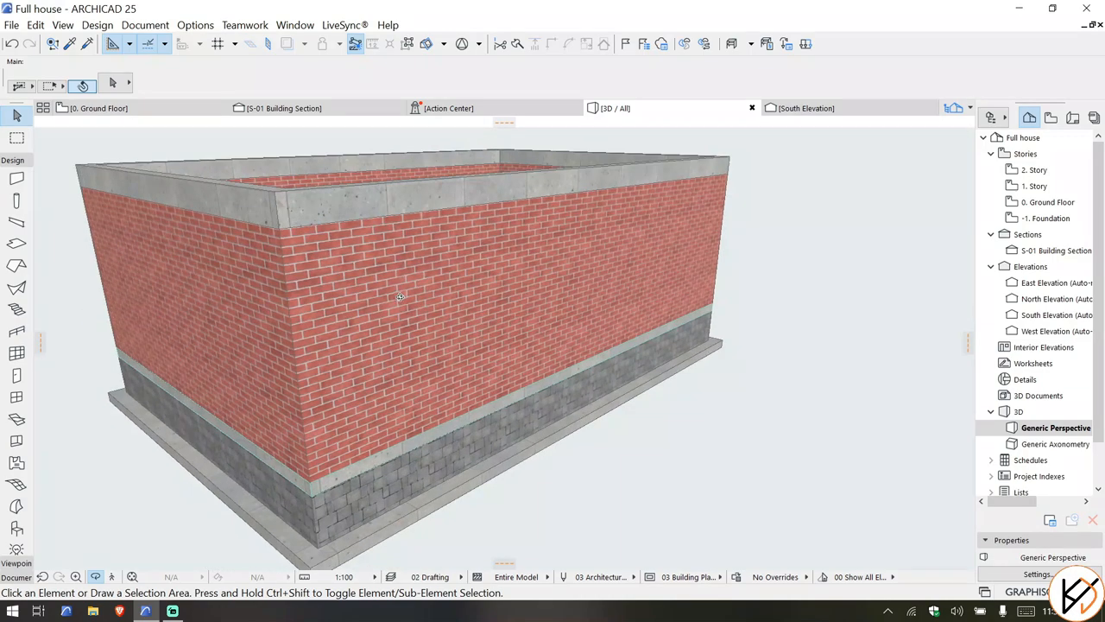
{"action": "left_click", "coordinate": [283, 108]}
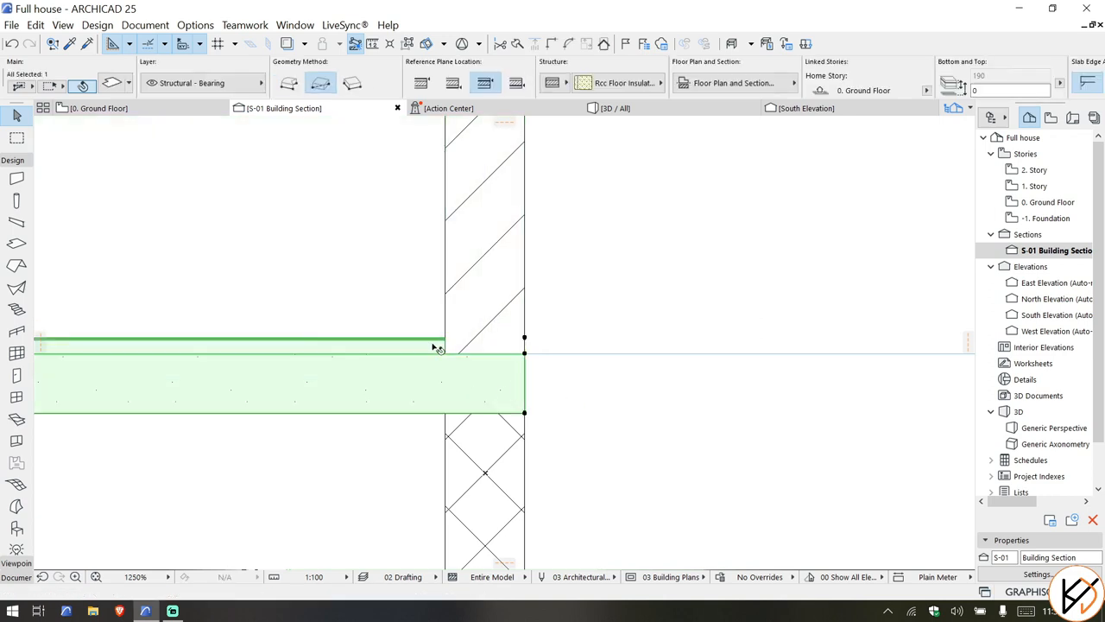
{"action": "mouse_move", "coordinate": [478, 313]}
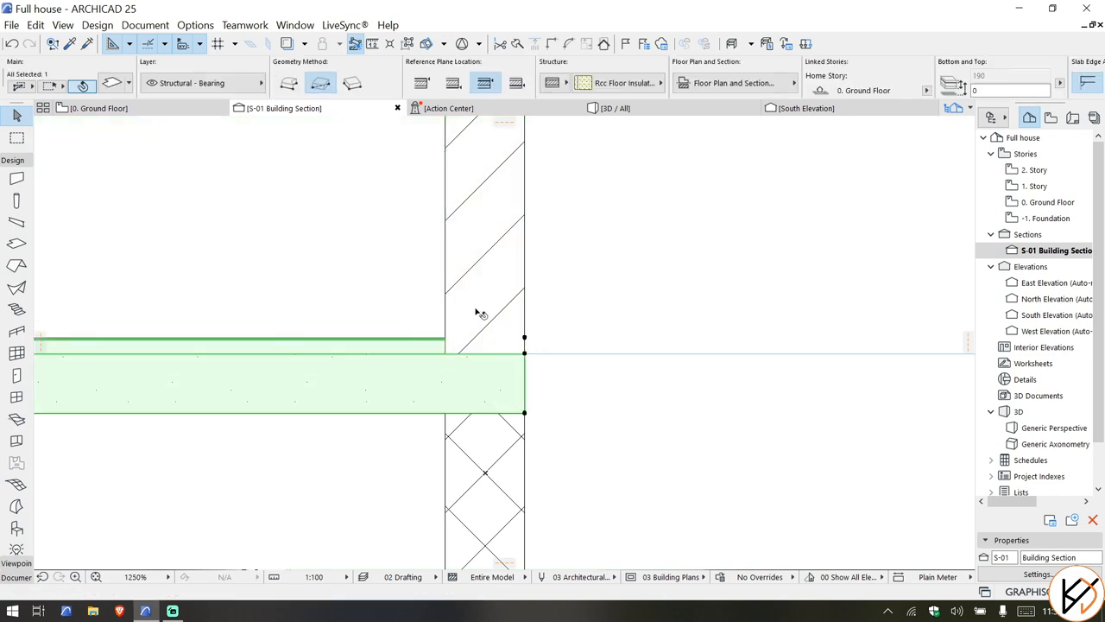